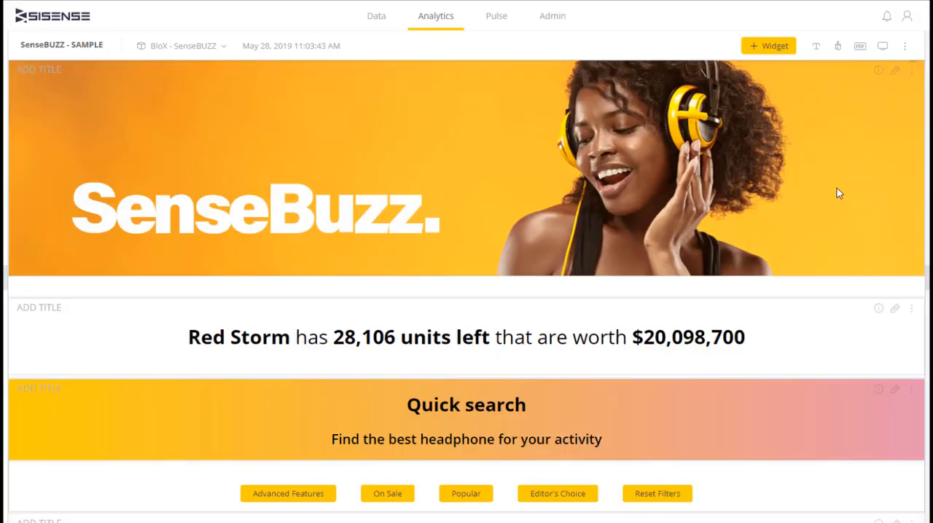
Scroll the SenseBUZZ dashboard to the Total Revenue BloX widget and its sparkline.
{"action": "scroll", "scroll_direction": "down", "scroll_amount": 3}
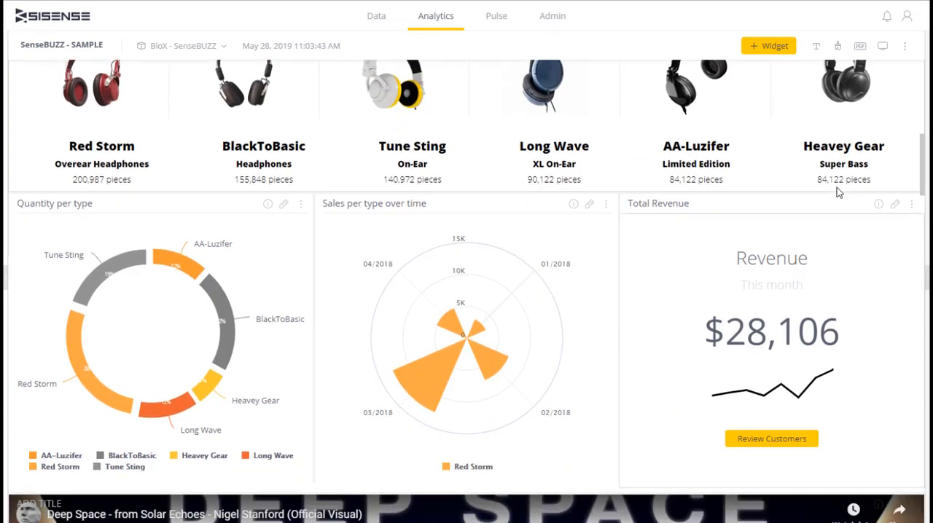
{"action": "scroll", "scroll_direction": "up", "scroll_amount": 3}
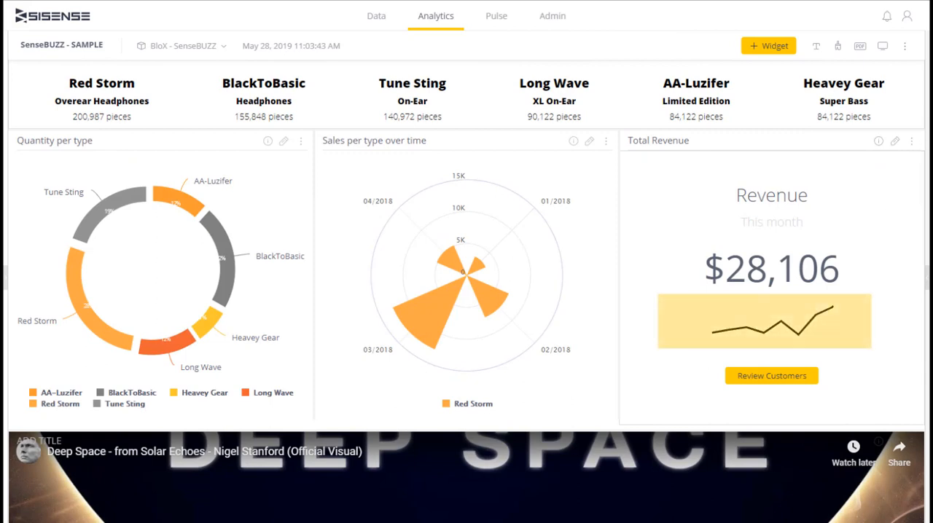
{"action": "mouse_move", "coordinate": [778, 313]}
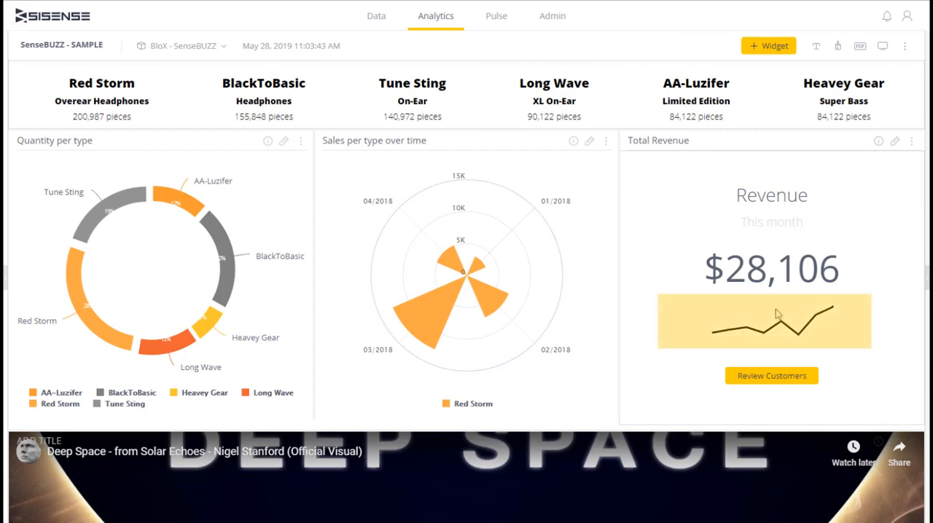
{"action": "mouse_move", "coordinate": [854, 336]}
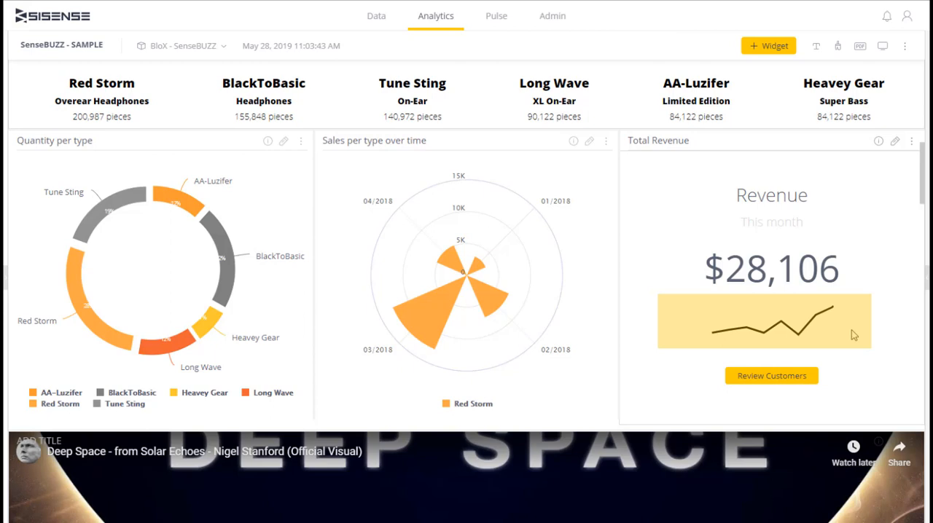
{"action": "mouse_move", "coordinate": [874, 230]}
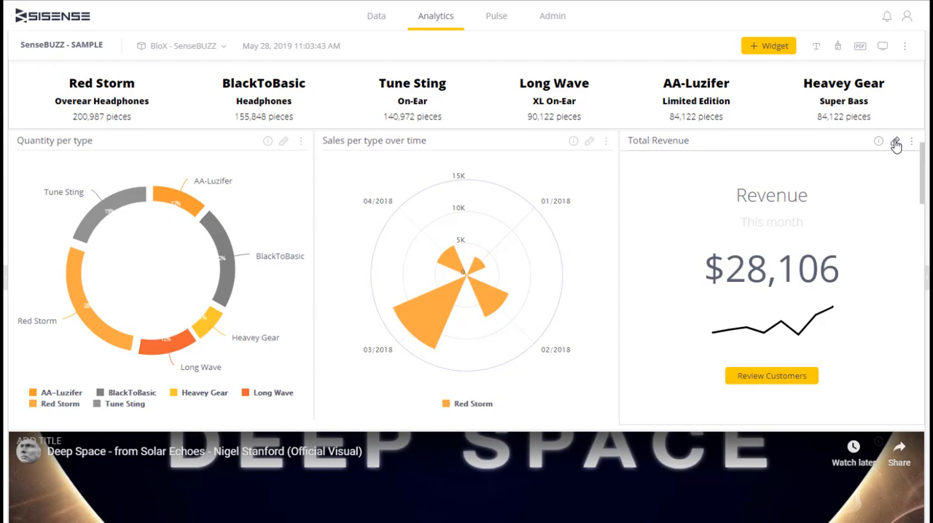
Edit the Total Revenue widget and reach the blox-sparkline span on line 36.
{"action": "left_click", "coordinate": [895, 142]}
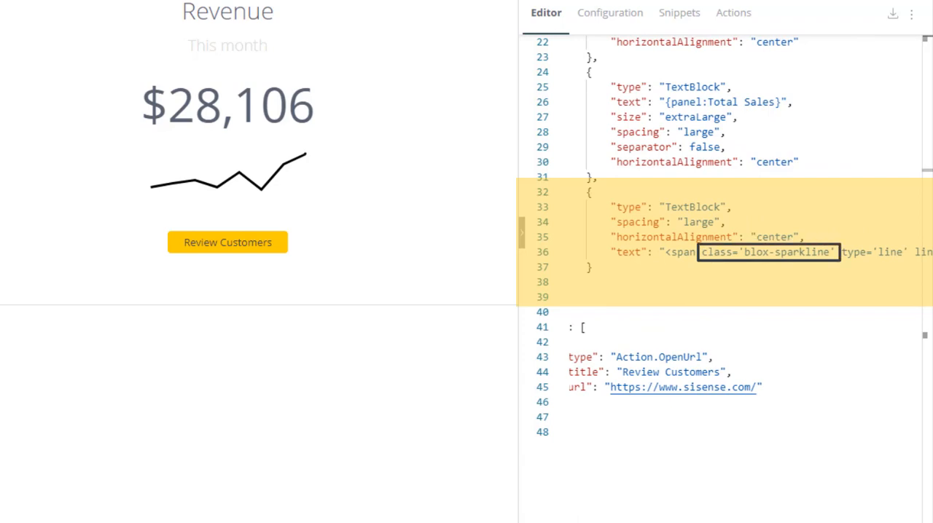
{"action": "scroll", "scroll_direction": "right", "scroll_amount": 3}
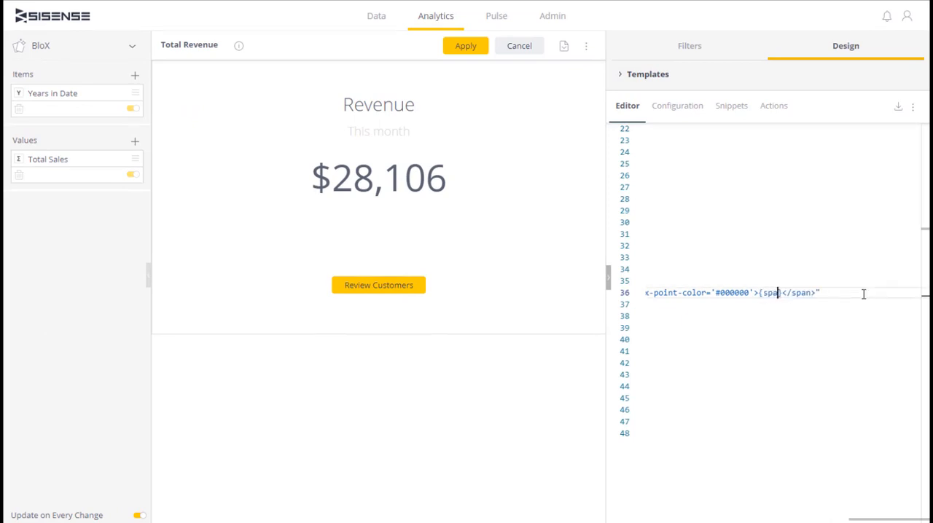
Bind the sparkline with spark: Total Sales and regroup Years in Date, giving $3,210.
{"action": "type", "text": "spark:Total Sales"}
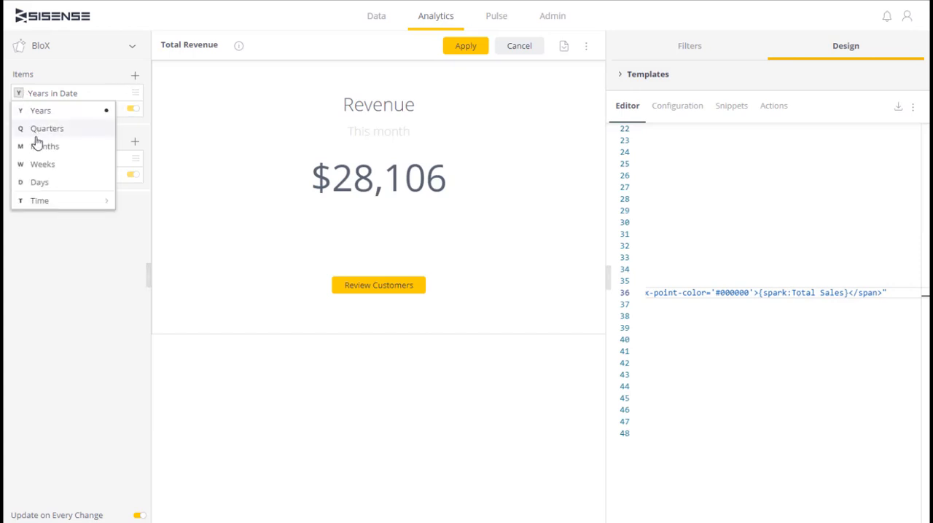
{"action": "left_click", "coordinate": [47, 146]}
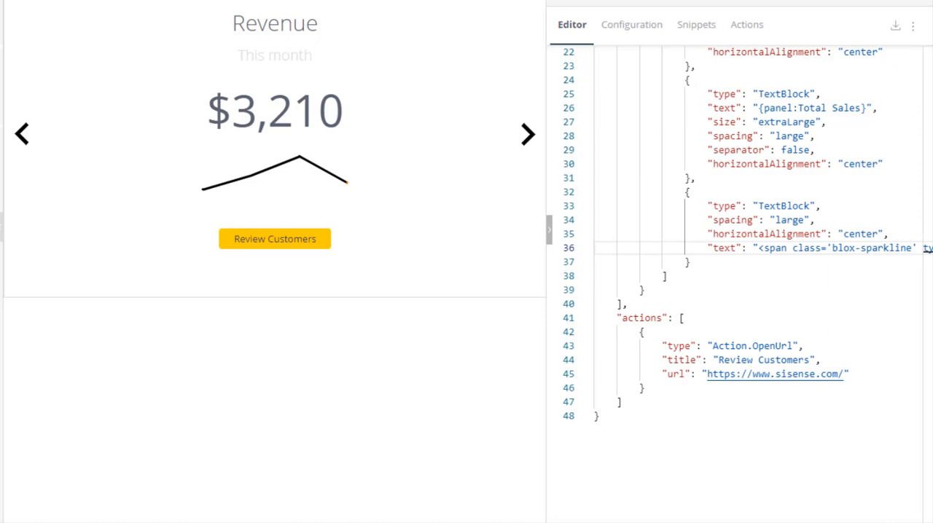
In Configuration, set the actions backgroundColor to red for the Review Customers button.
{"action": "left_click", "coordinate": [631, 24]}
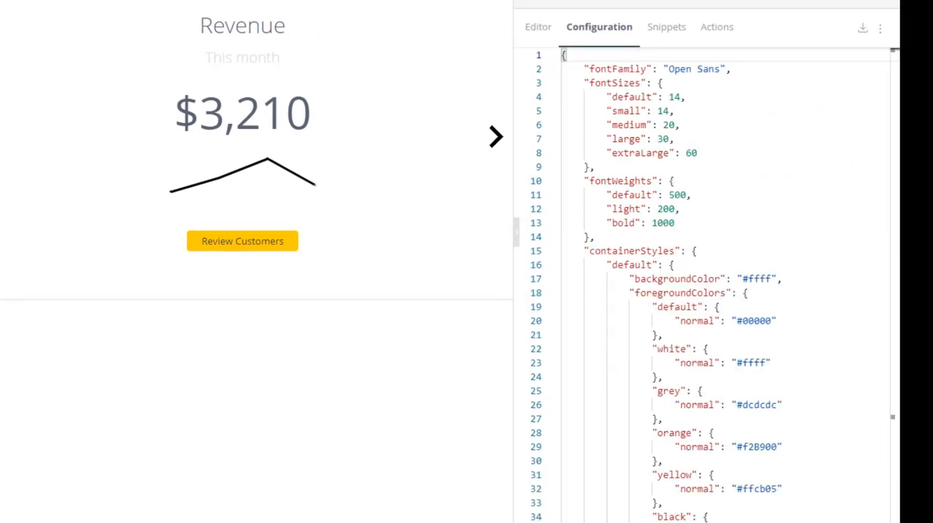
{"action": "scroll", "scroll_direction": "down", "scroll_amount": 3}
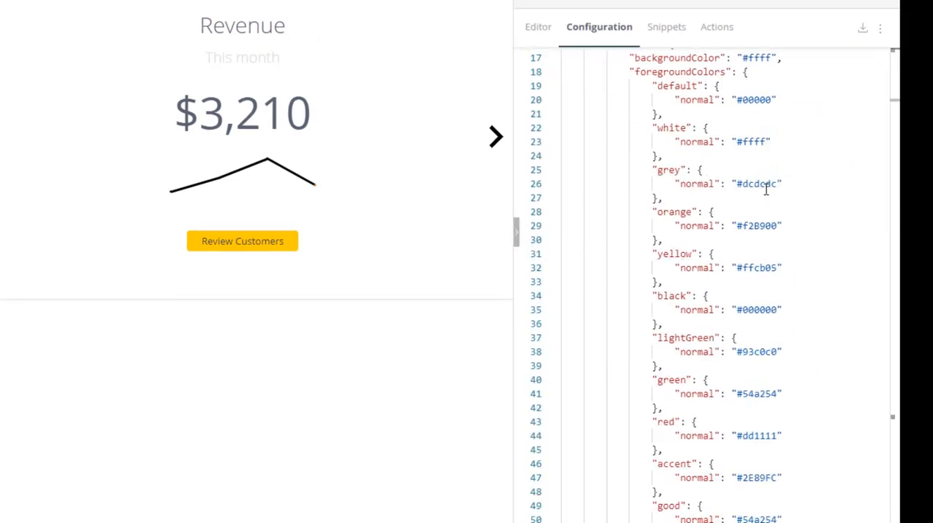
{"action": "scroll", "scroll_direction": "down", "scroll_amount": 3}
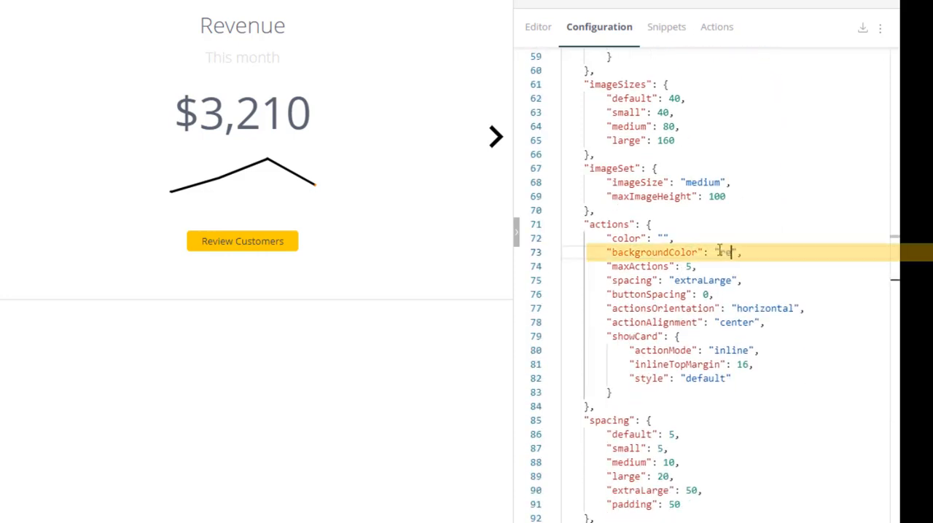
{"action": "type", "text": "red"}
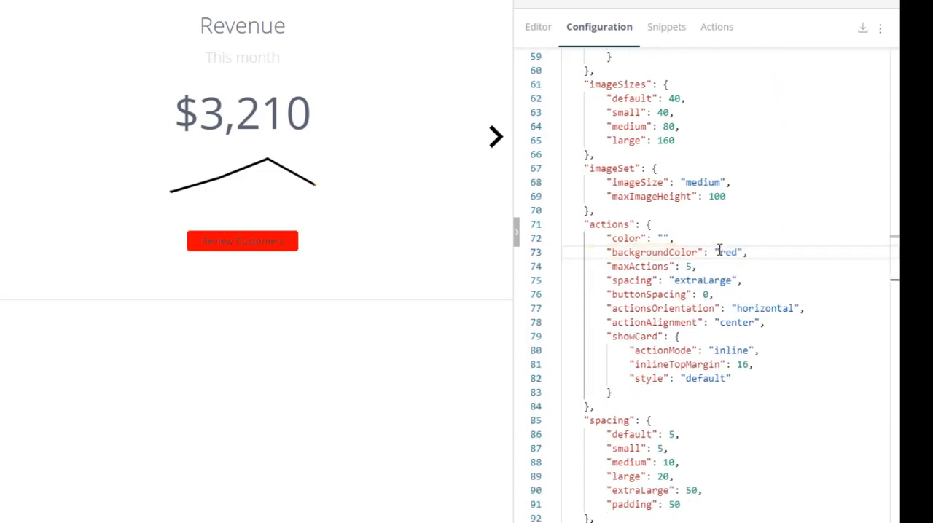